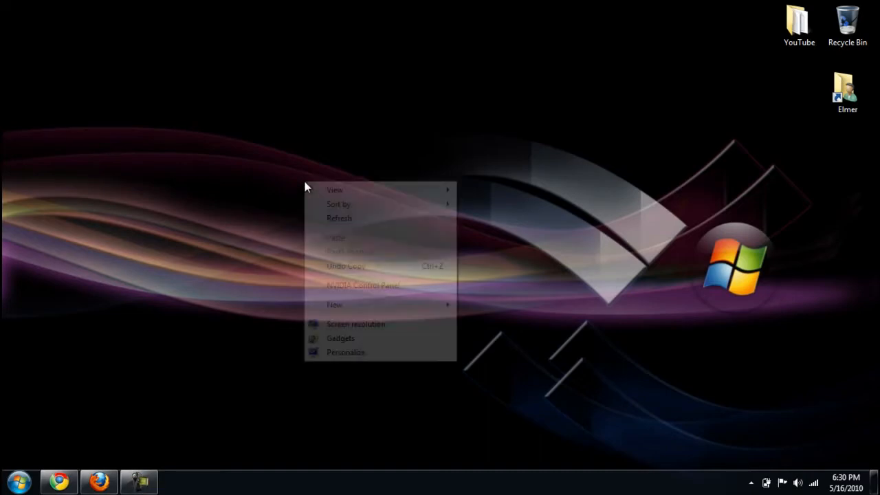
mouse_move(288, 328)
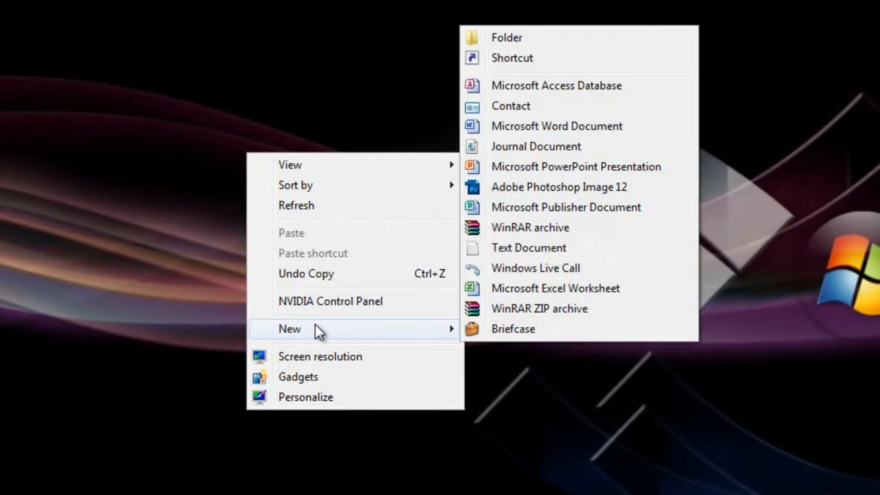
mouse_move(511, 58)
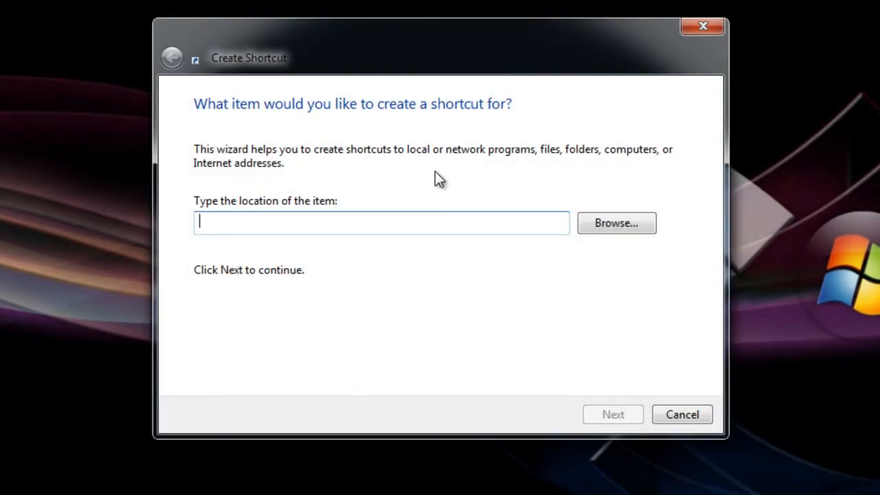
Create a desktop shortcut named Shut Down targeting Shutdown.exe -s -t 00.
text(Shutdown.exe -s -t 00)
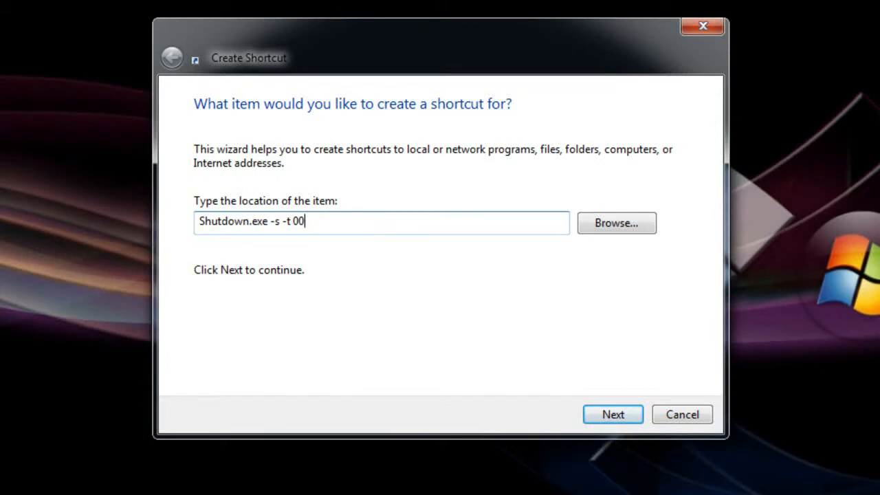
click(613, 416)
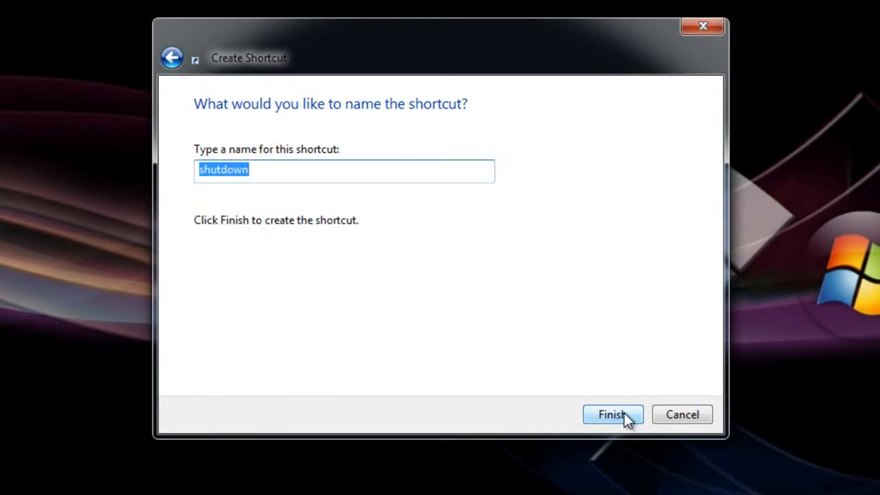
mouse_move(291, 171)
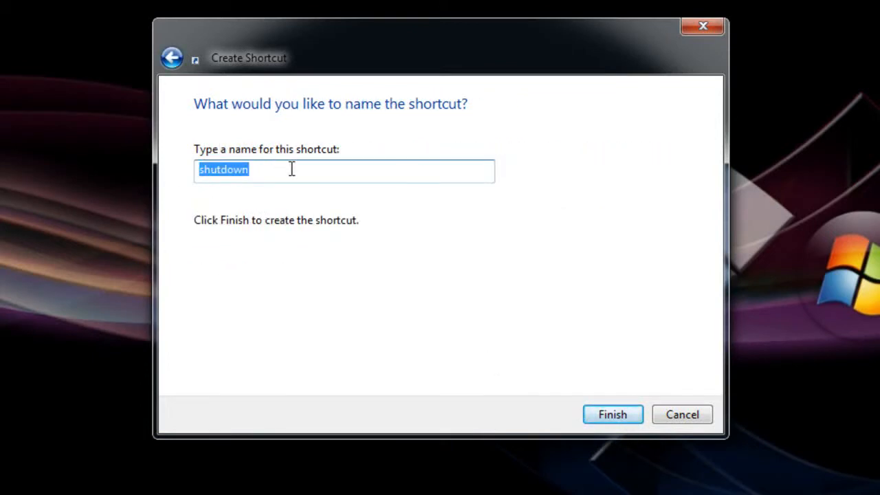
text(SH)
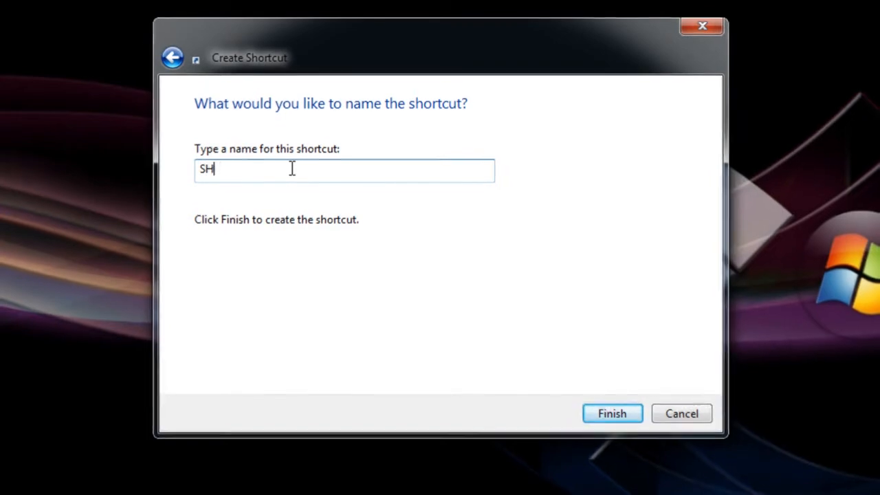
text(Shut)
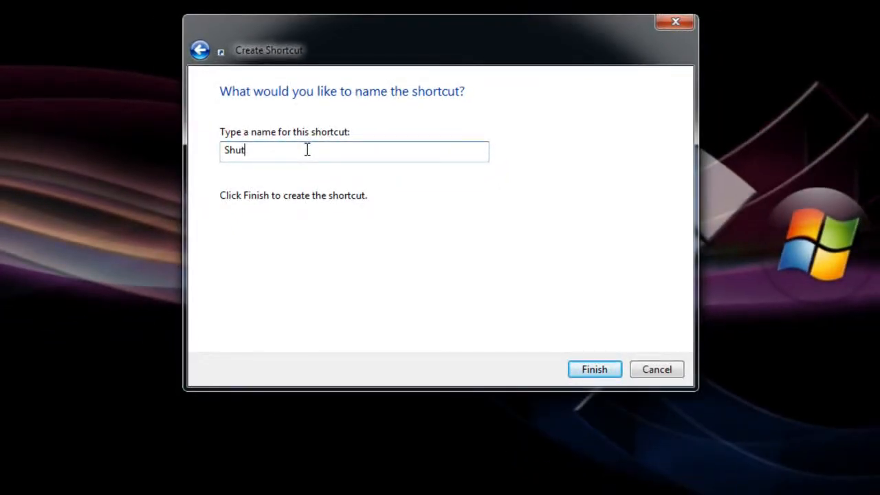
text(Down)
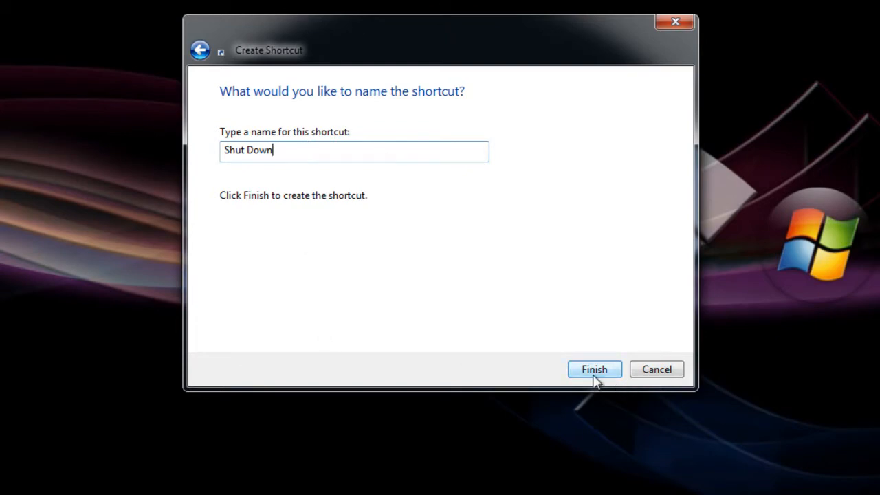
click(593, 368)
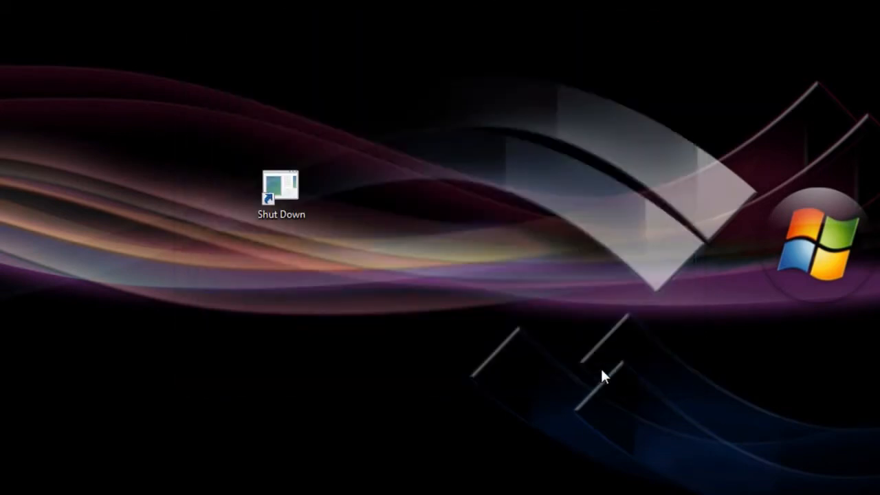
Move the Shut Down shortcut up and assign it the red power icon from SHELL32.
drag(280, 192, 280, 107)
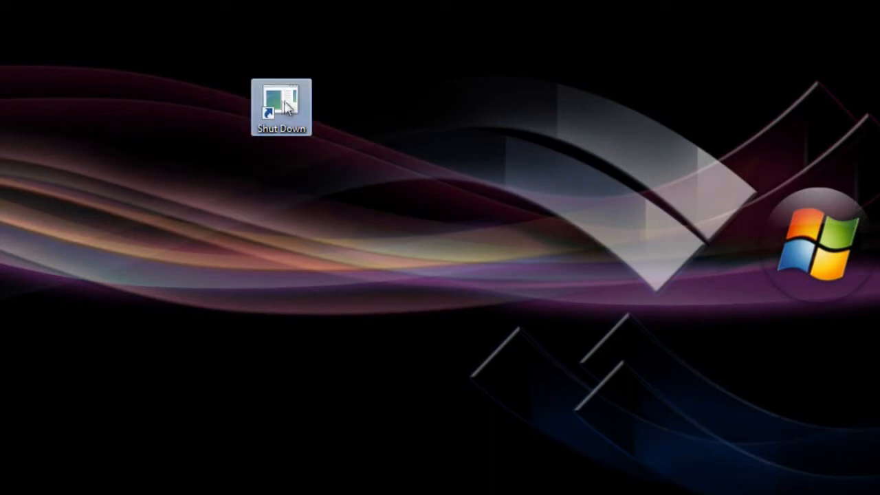
right_click(280, 107)
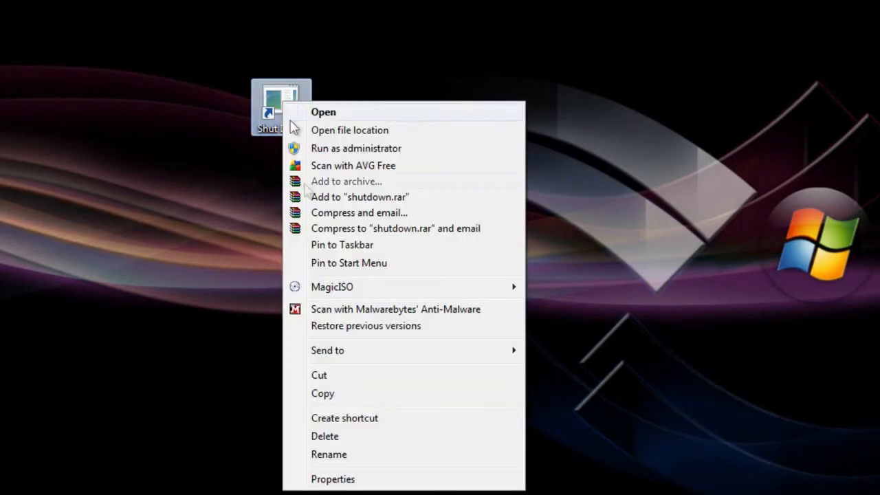
click(333, 479)
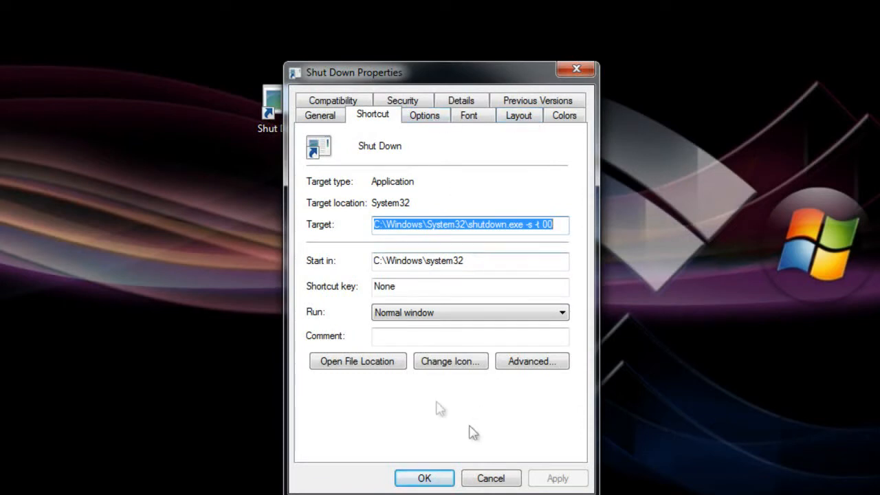
click(451, 360)
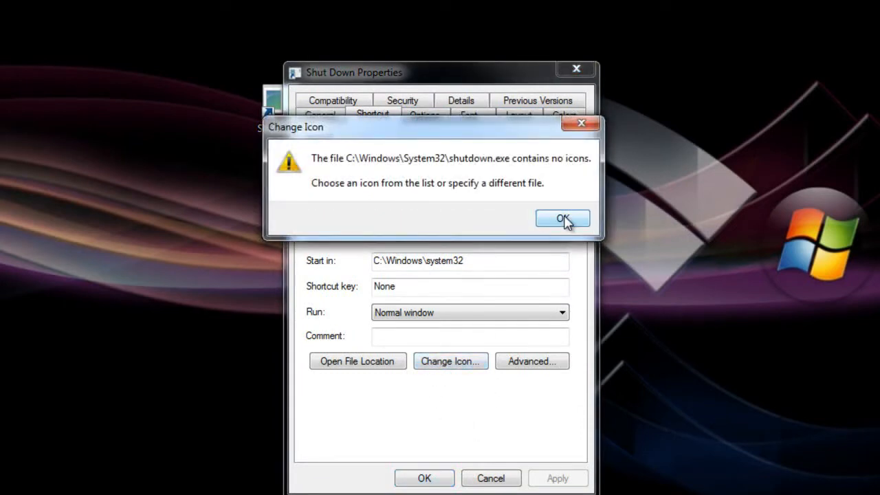
click(562, 219)
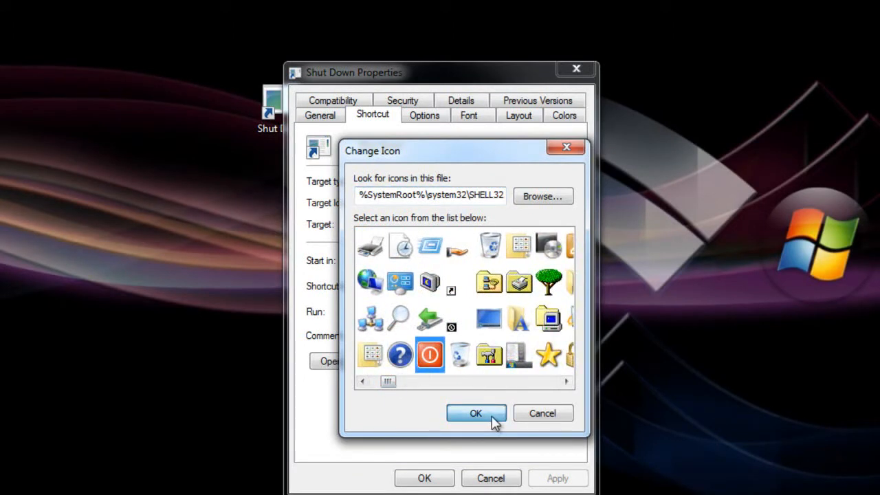
click(475, 412)
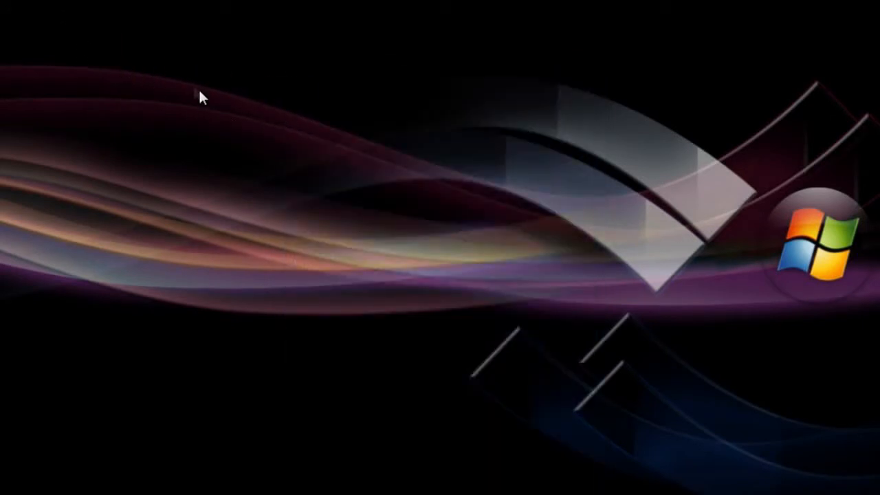
mouse_move(316, 131)
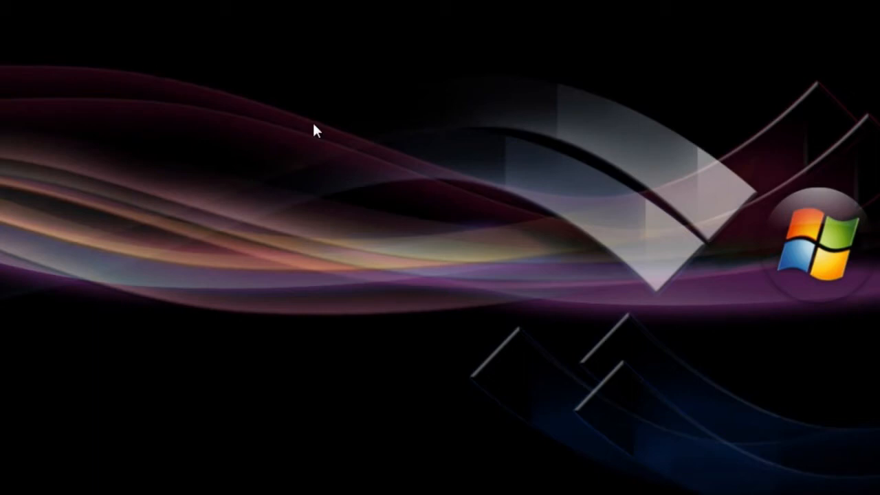
mouse_move(221, 106)
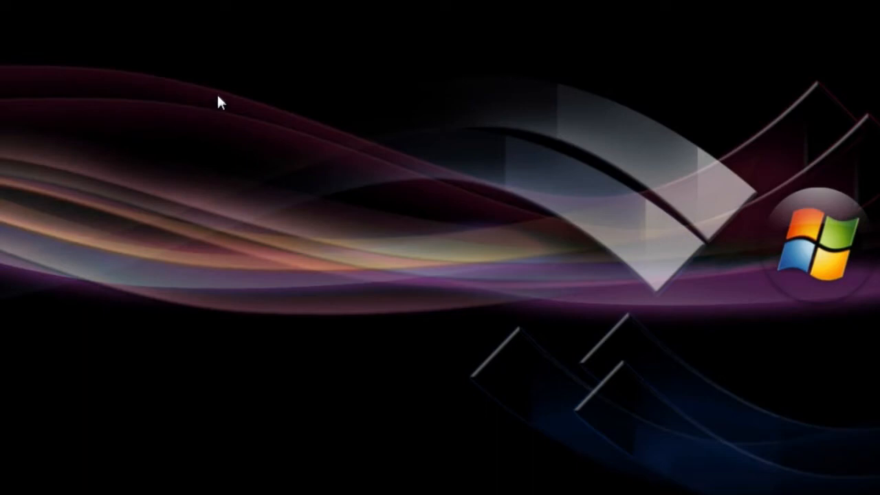
mouse_move(374, 132)
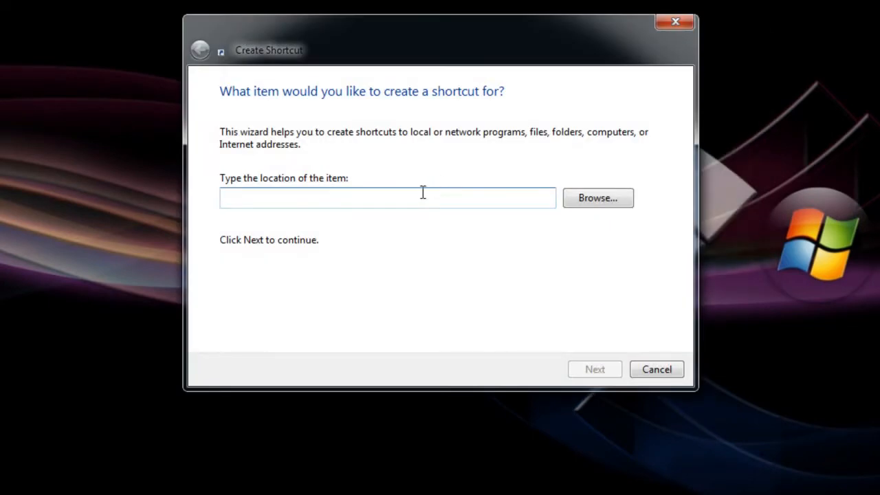
Create a desktop shortcut named Restart targeting Shutdown.exe -r -t 00.
text(Shutdown.exe -r -t 00)
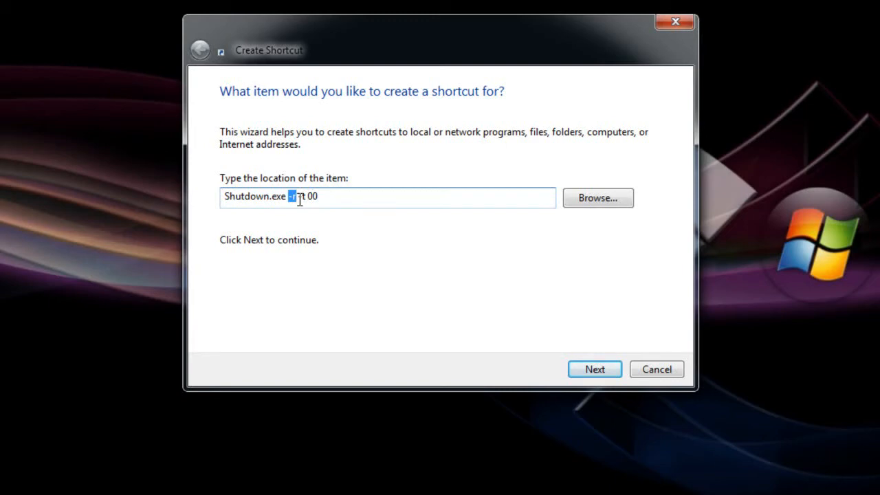
click(594, 368)
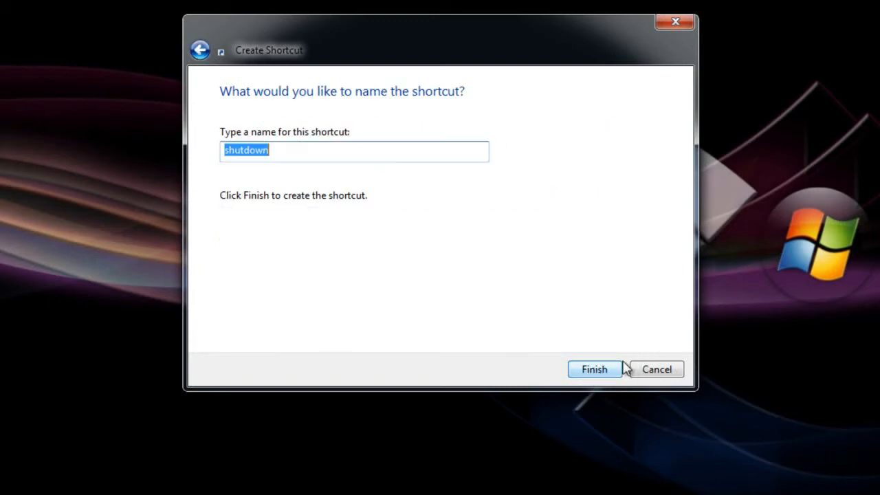
text(Reqw)
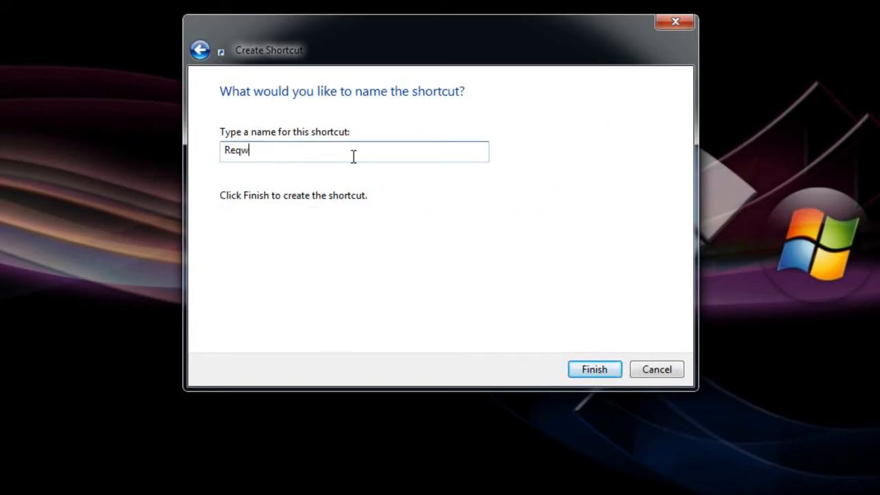
text(Restar)
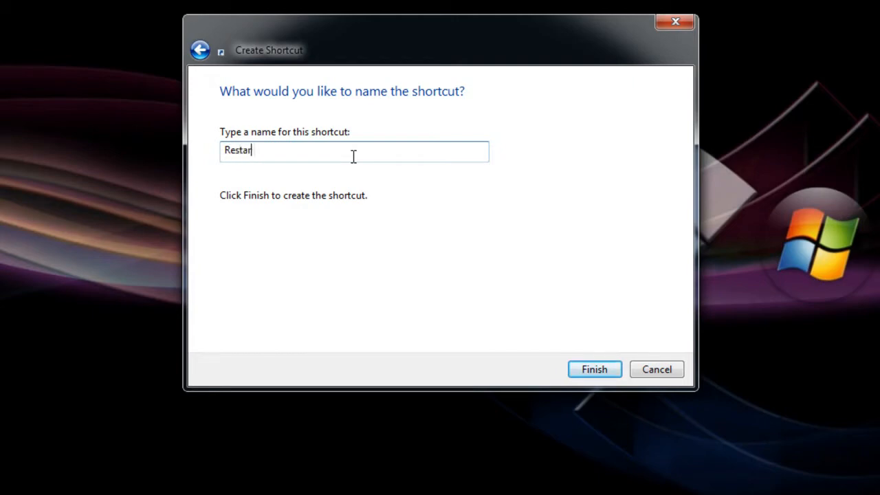
click(594, 368)
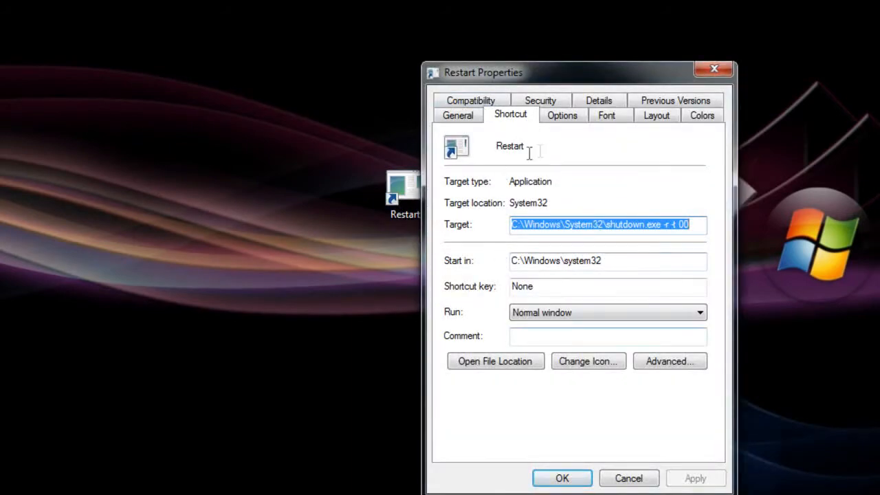
mouse_move(627, 396)
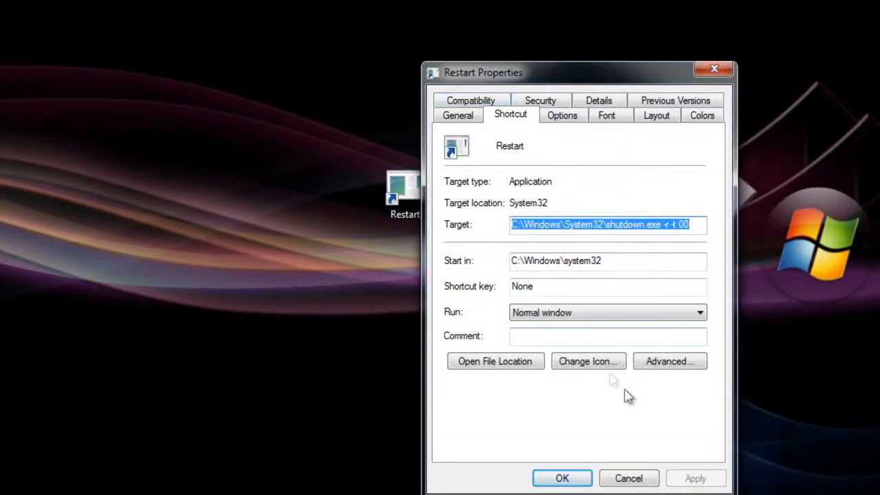
Pick the blue power-button icon from SHELL32.dll for Restart and apply it.
click(589, 360)
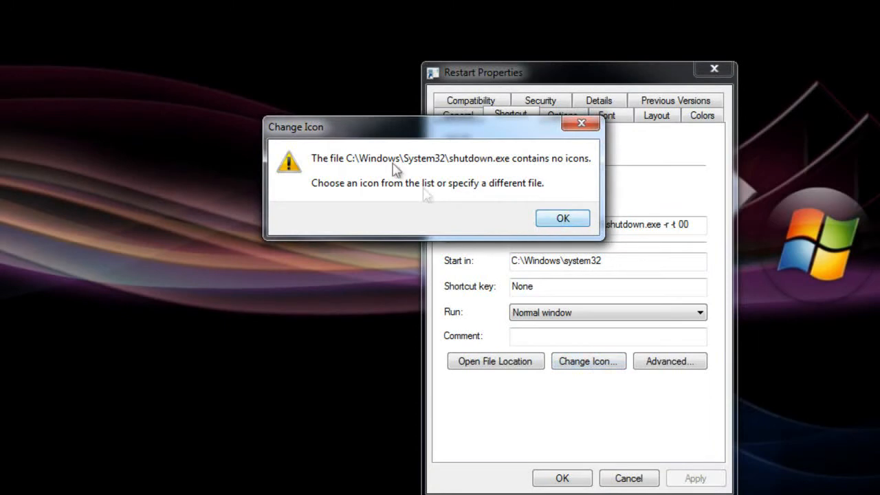
click(563, 217)
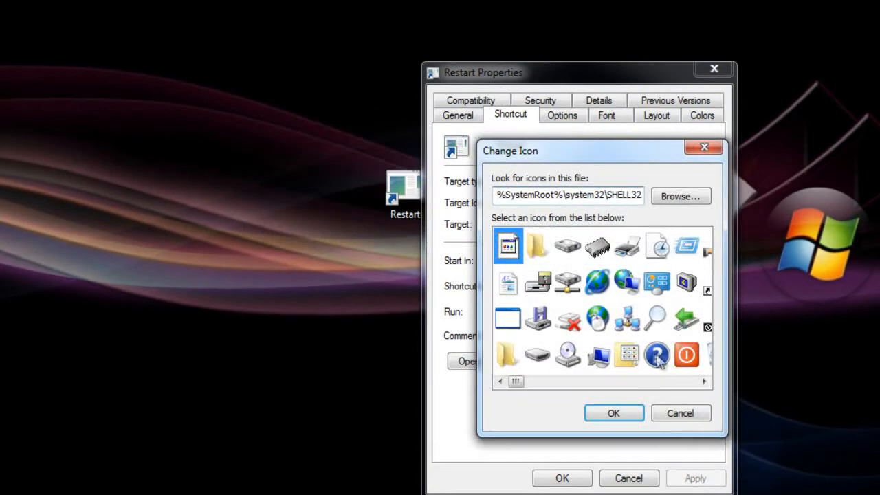
click(703, 381)
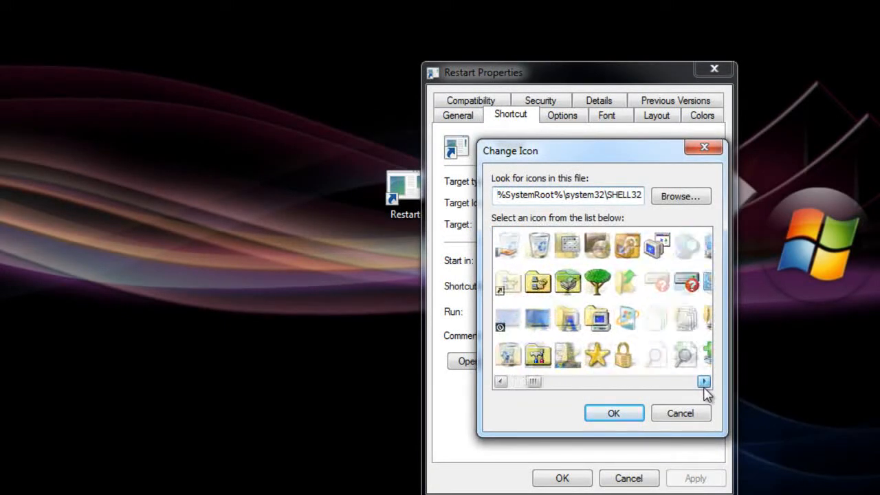
click(704, 382)
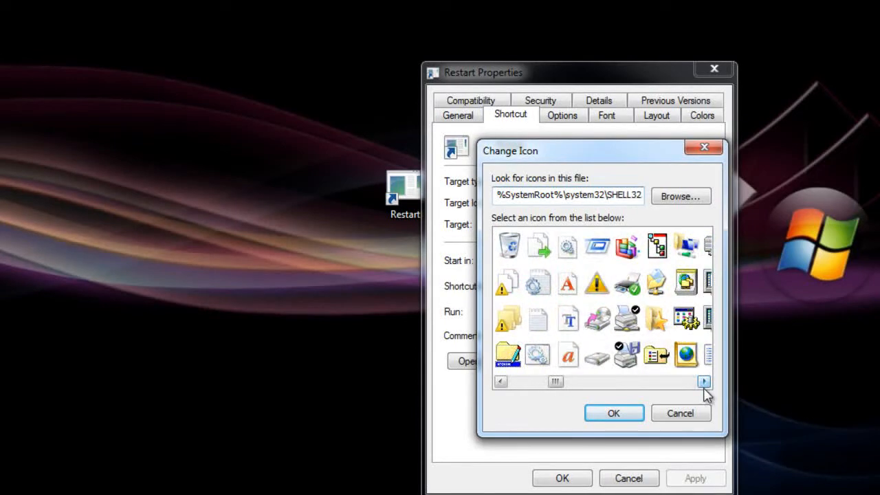
click(704, 383)
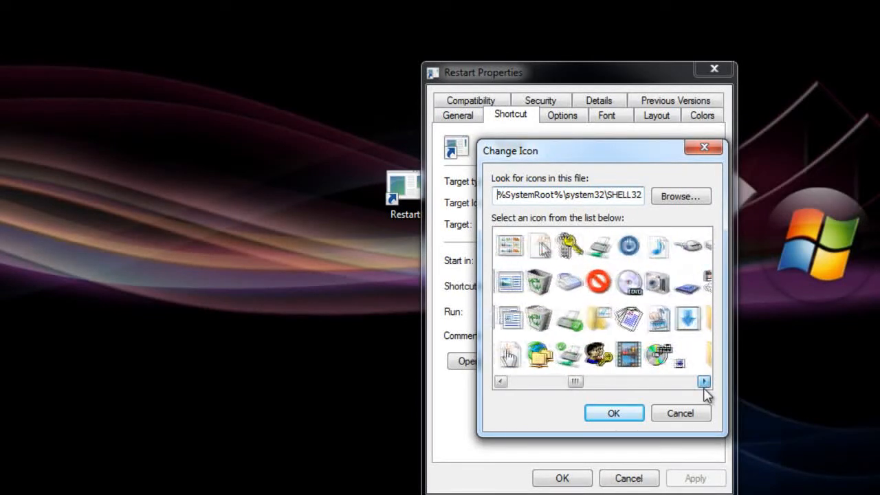
click(704, 382)
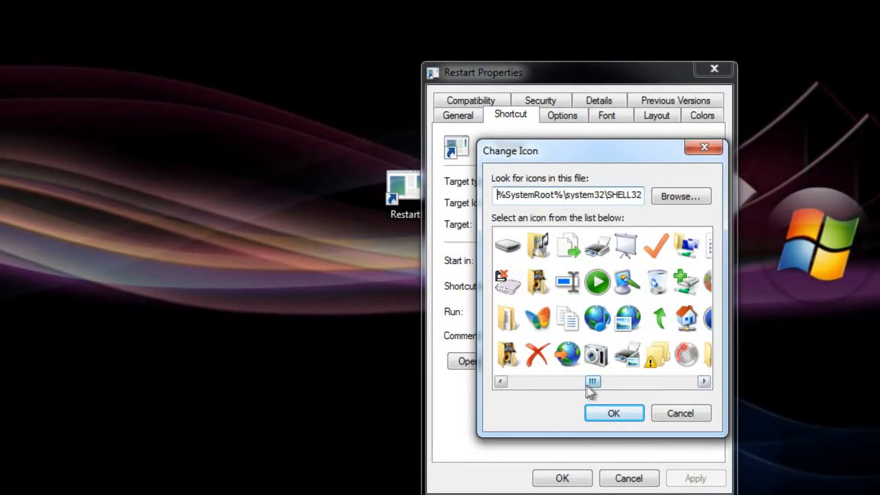
scroll(right, 3)
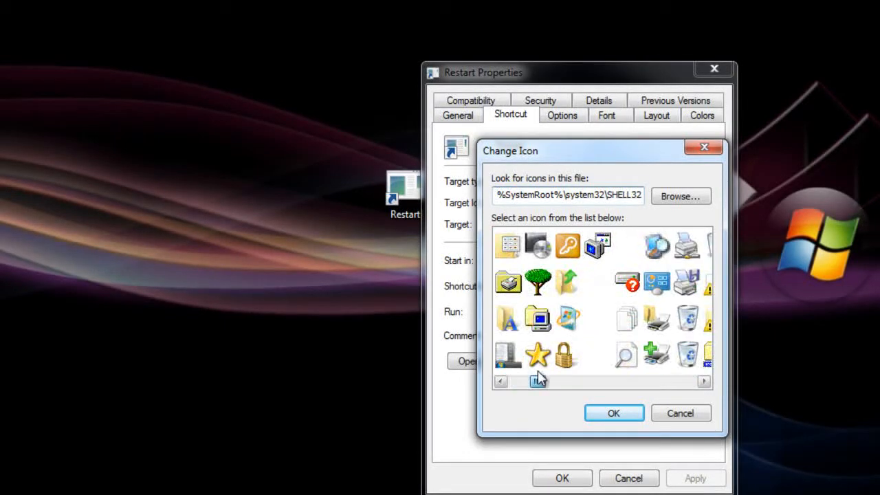
scroll(right, 3)
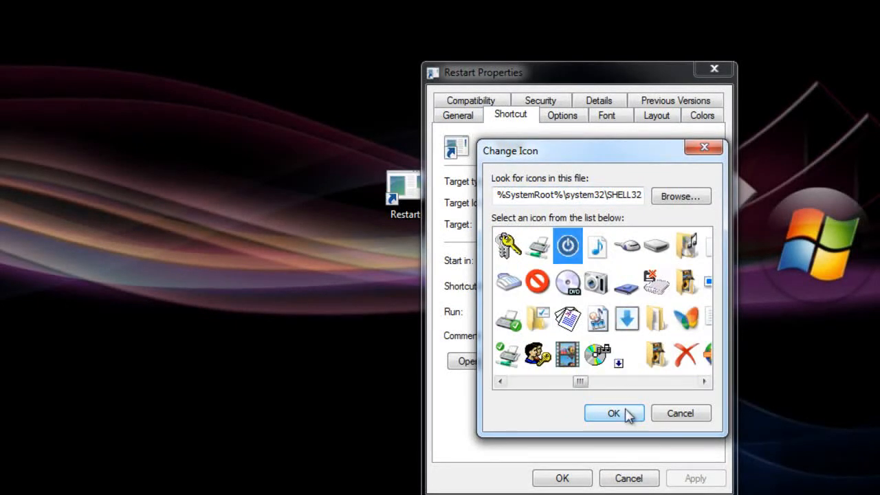
click(613, 412)
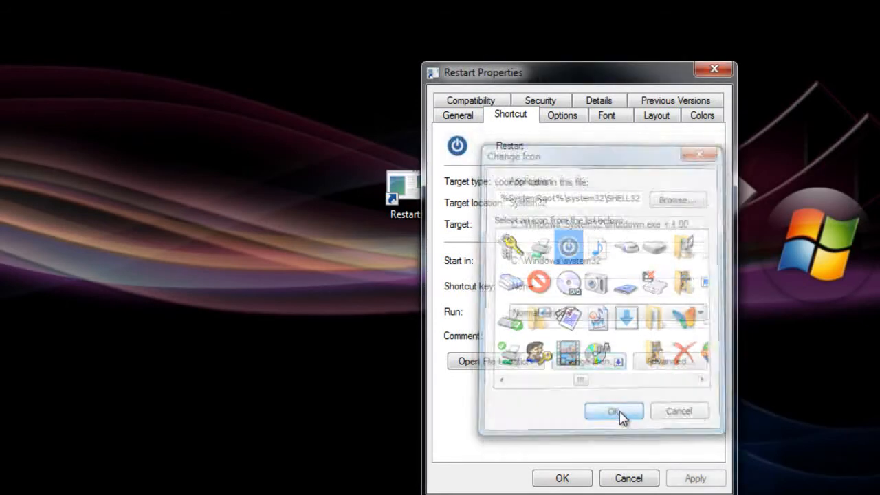
click(612, 410)
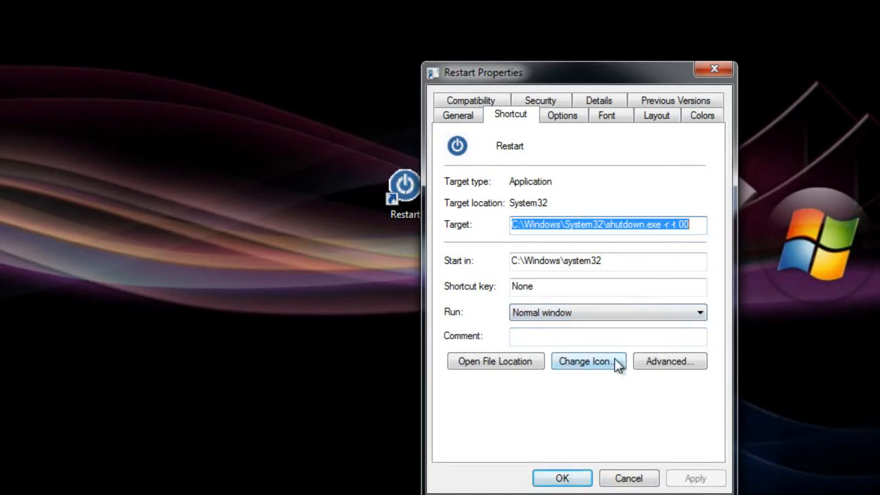
Reopen and dismiss the Restart icon choices without further changes.
click(586, 360)
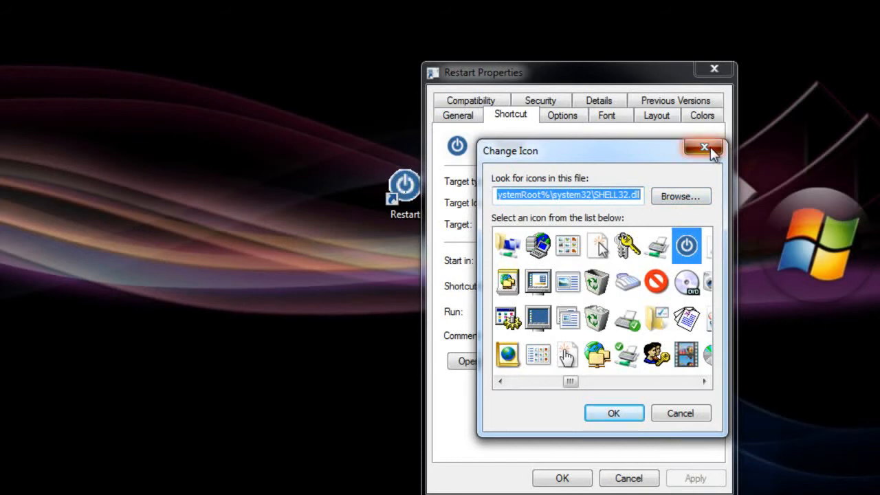
click(704, 149)
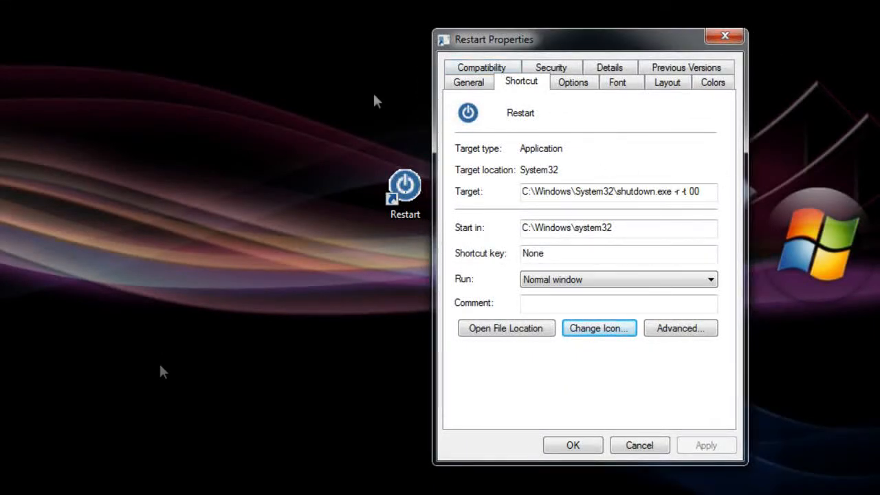
mouse_move(626, 341)
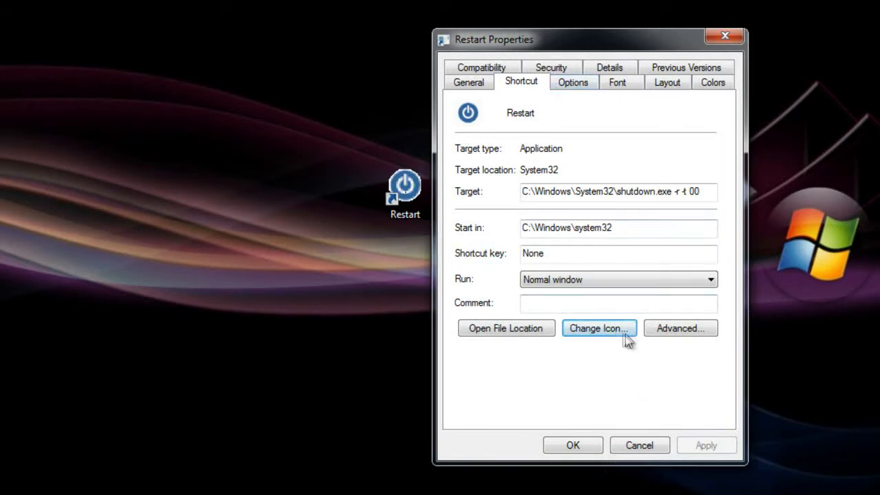
click(599, 327)
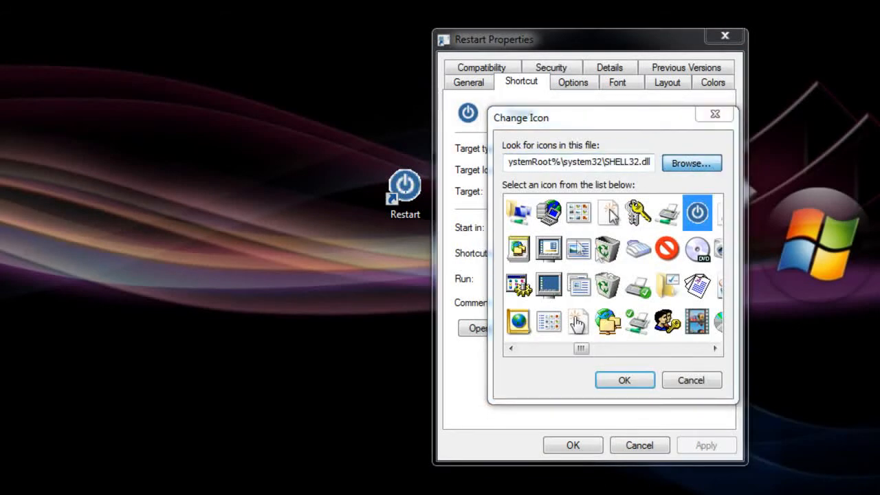
click(690, 162)
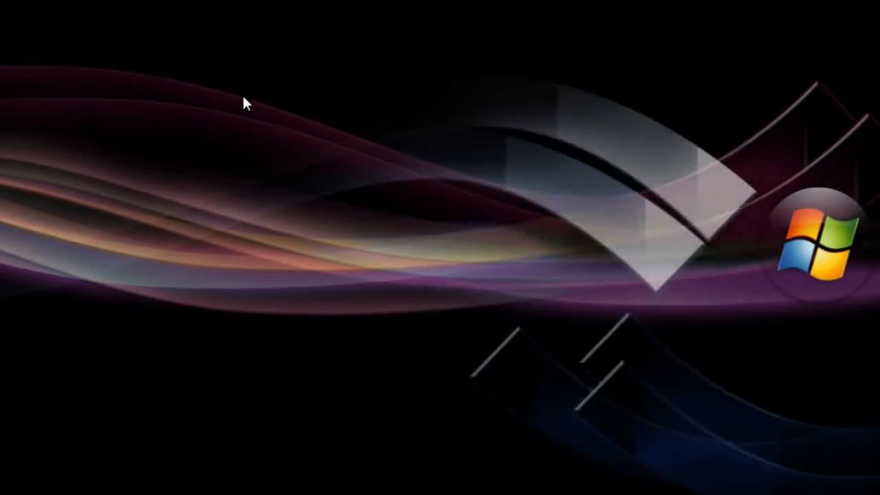
mouse_move(340, 109)
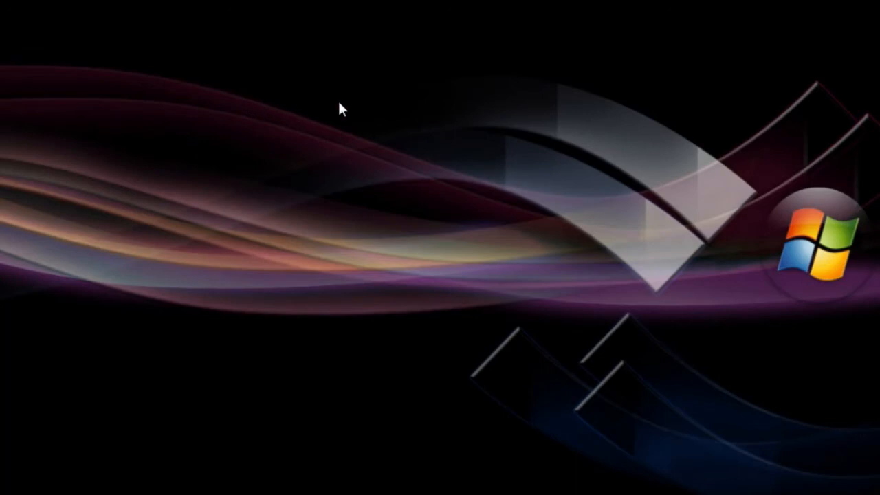
Create a desktop shortcut named Sleep running rundll32.exe powrprof.dll,SetSuspendState 0,1,0.
right_click(341, 107)
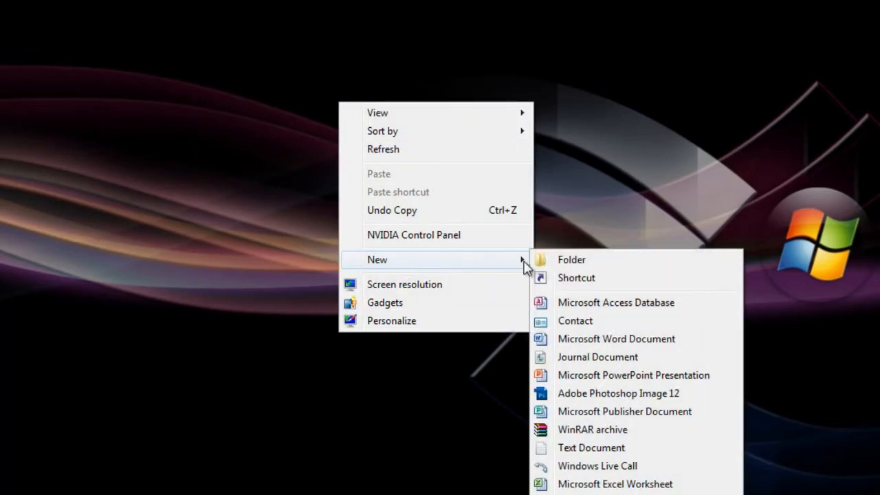
click(576, 278)
text(rundll32.exe powrprof.dll,SetSuspendState 0,1,0)
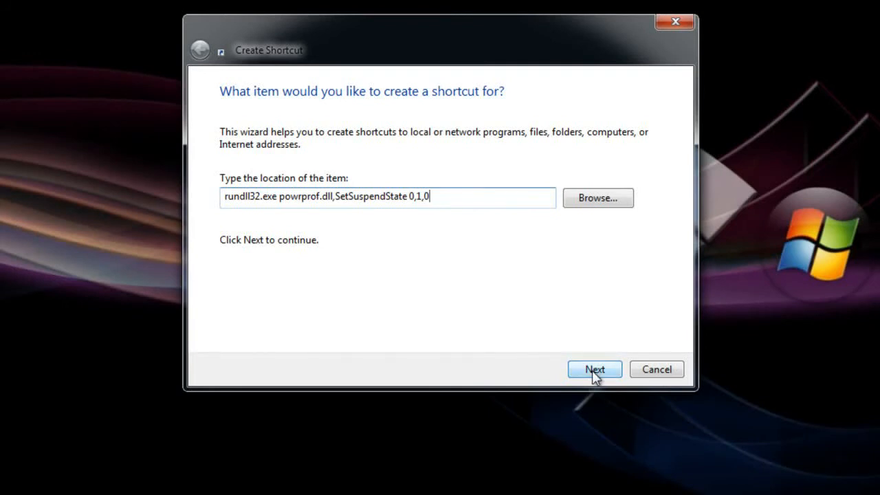
click(594, 369)
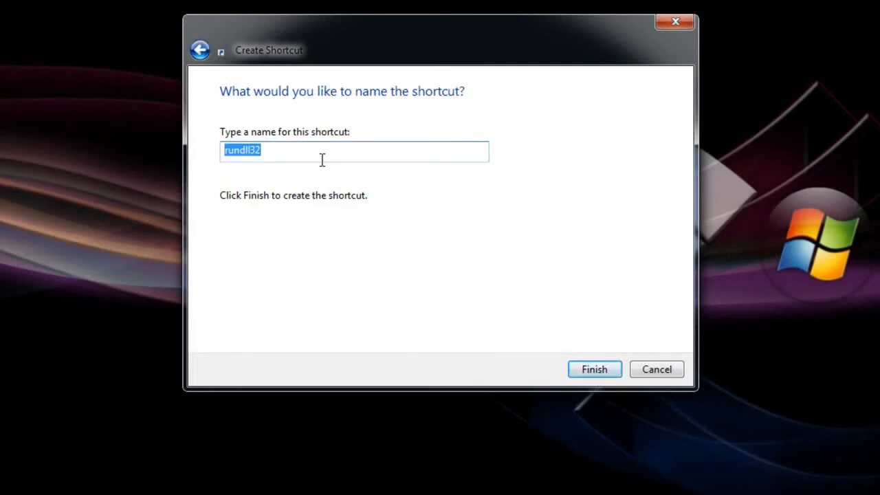
text(Slee)
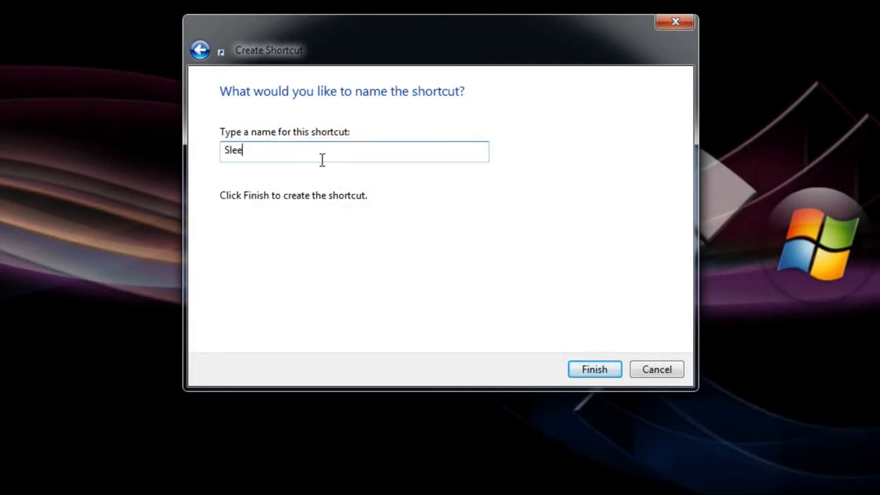
click(594, 369)
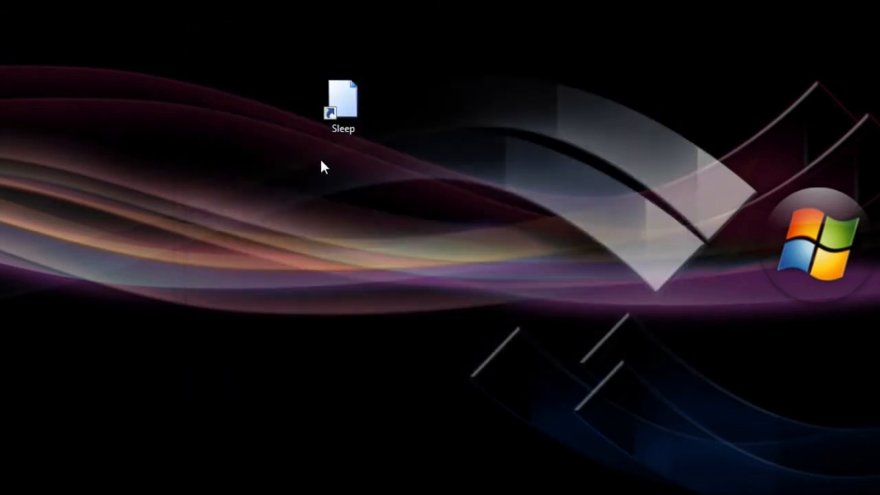
Load the SHELL32.dll icon collection for the Sleep shortcut via its properties.
right_click(344, 99)
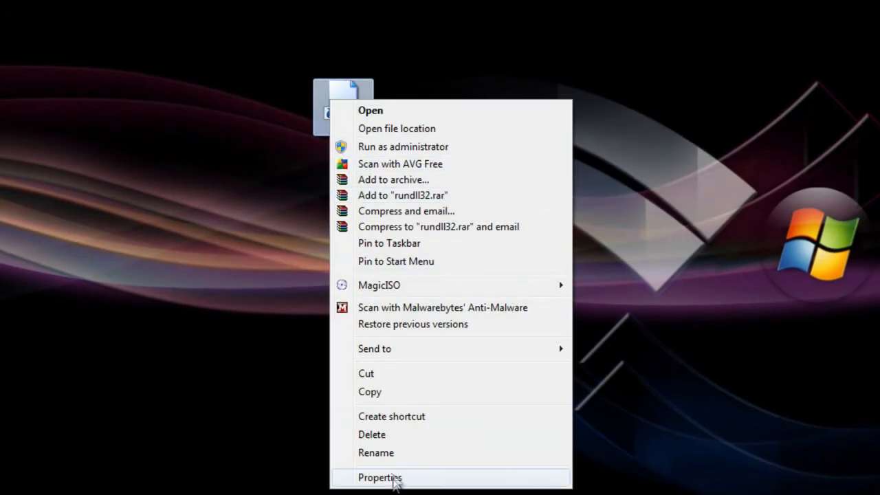
click(379, 477)
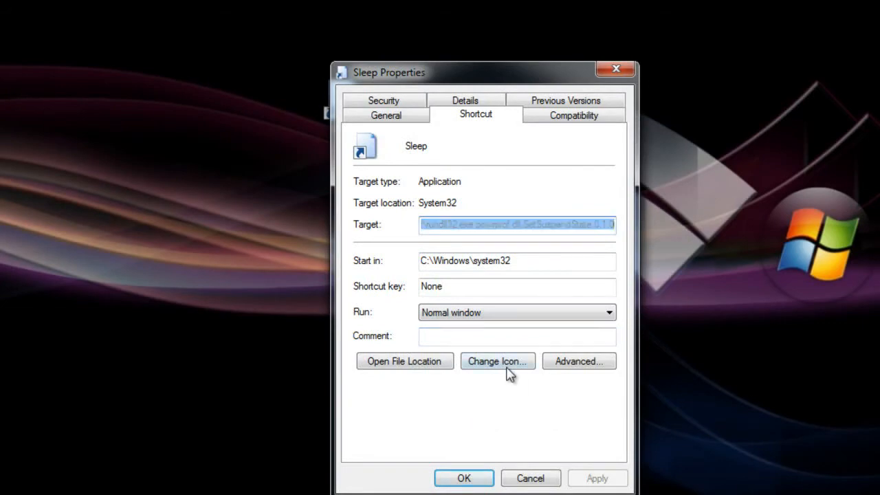
click(498, 361)
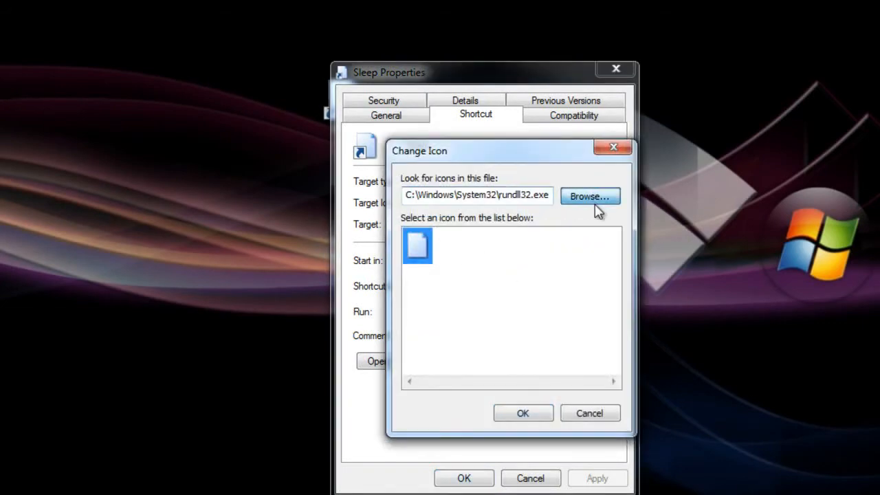
mouse_move(522, 413)
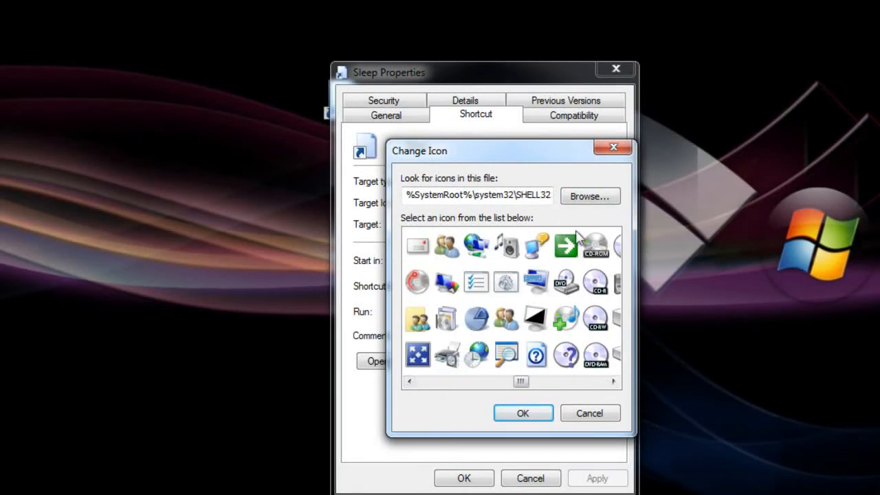
click(522, 412)
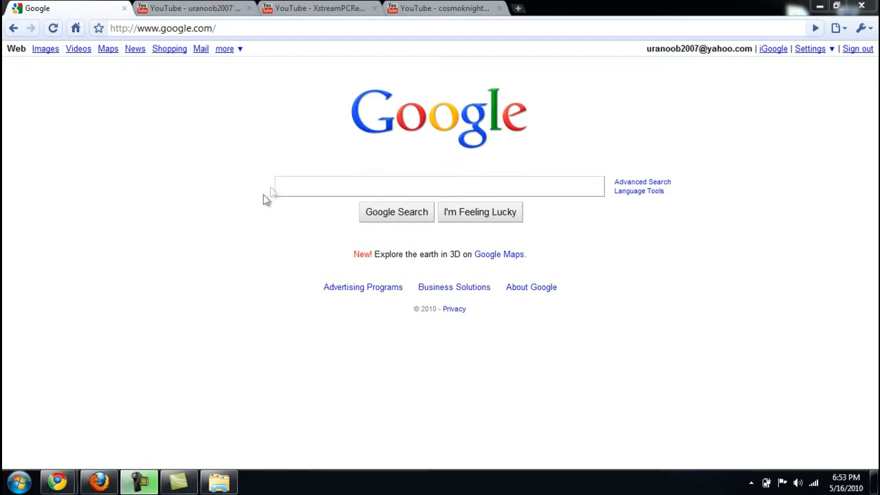
View the Computer Hardware Tweats YouTube channel page and its videos.
click(193, 8)
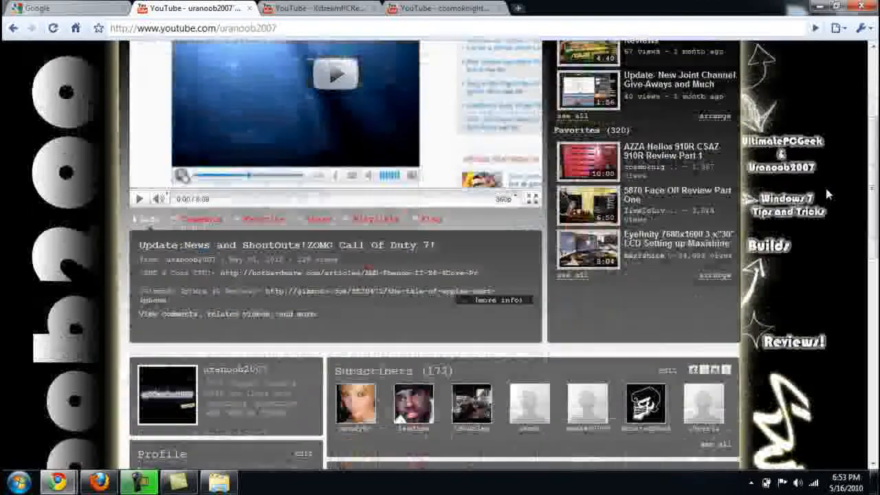
scroll(up, 3)
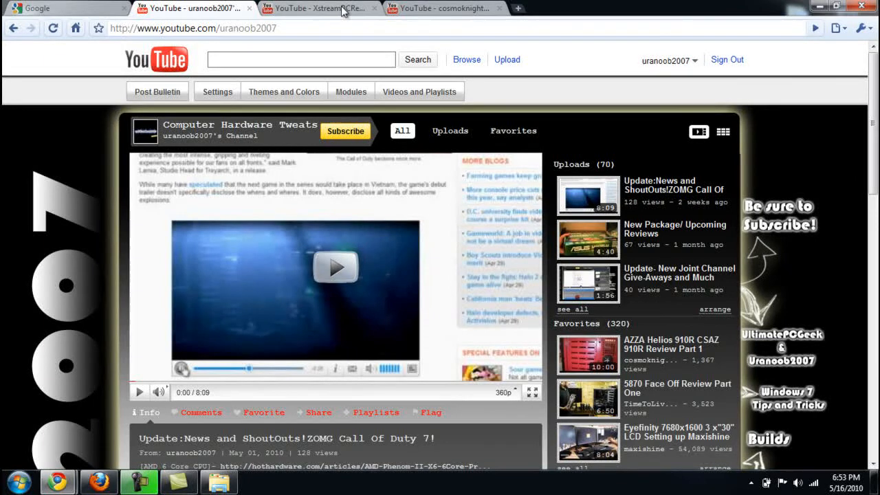
mouse_move(337, 8)
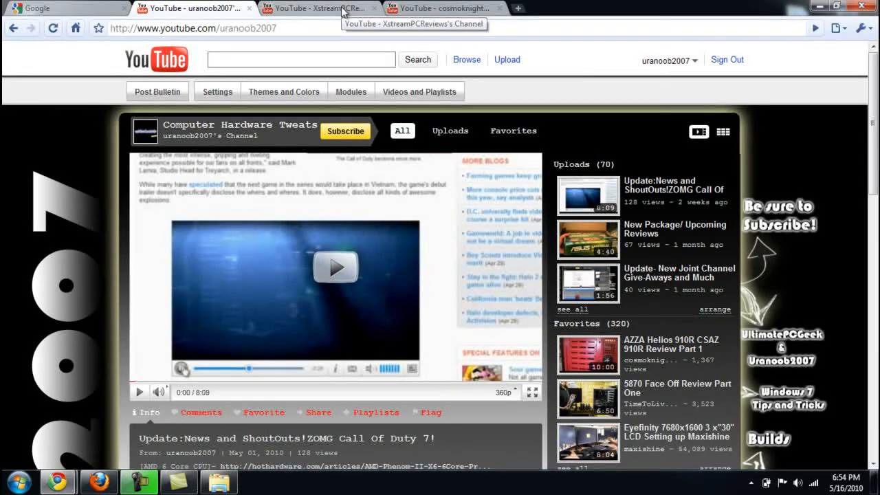
View the XStreamPCReviews channel page and its featured Nexus case fan review.
click(317, 8)
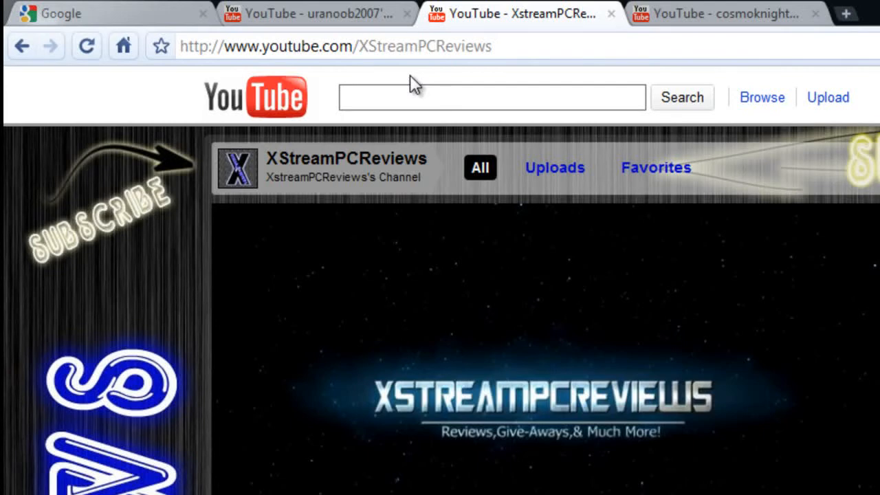
scroll(down, 3)
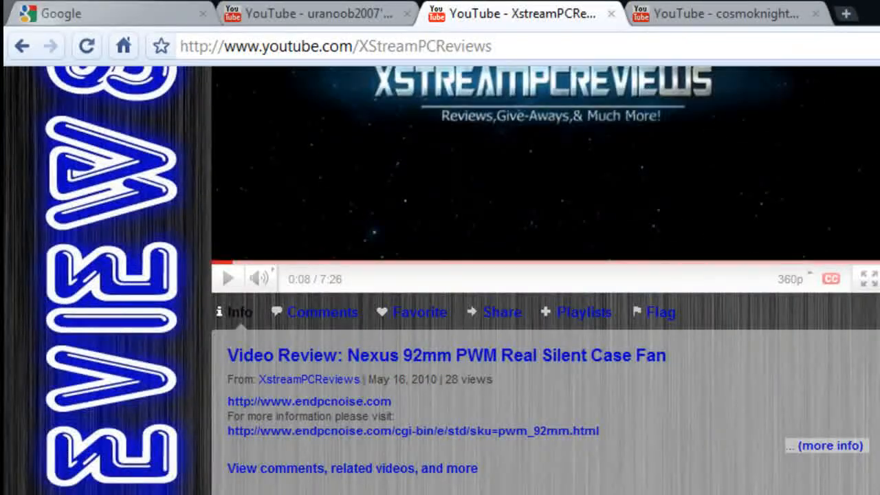
scroll(up, 3)
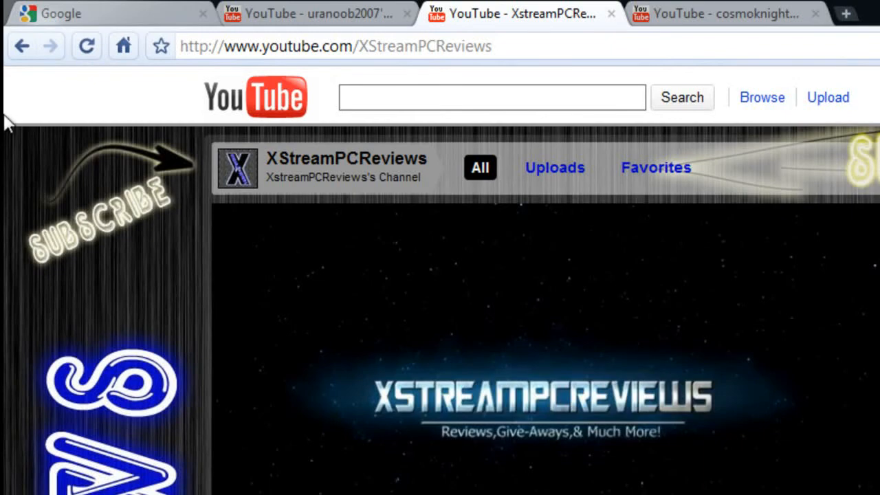
mouse_move(116, 123)
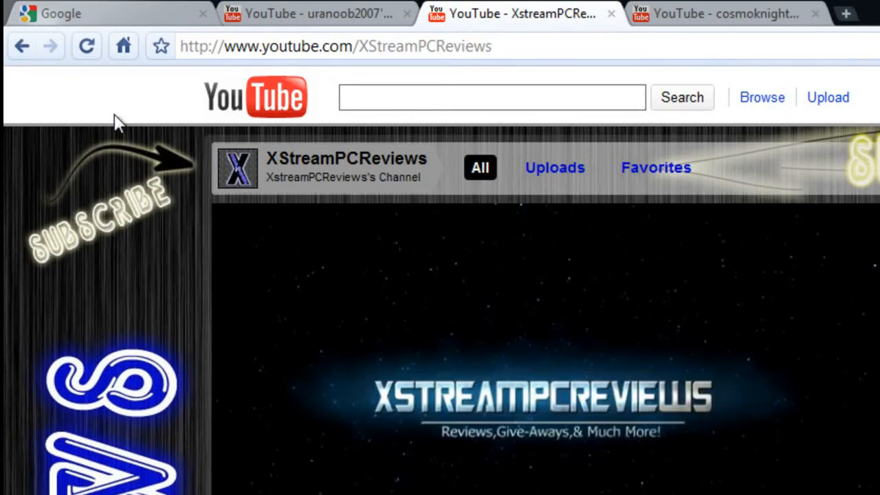
mouse_move(121, 123)
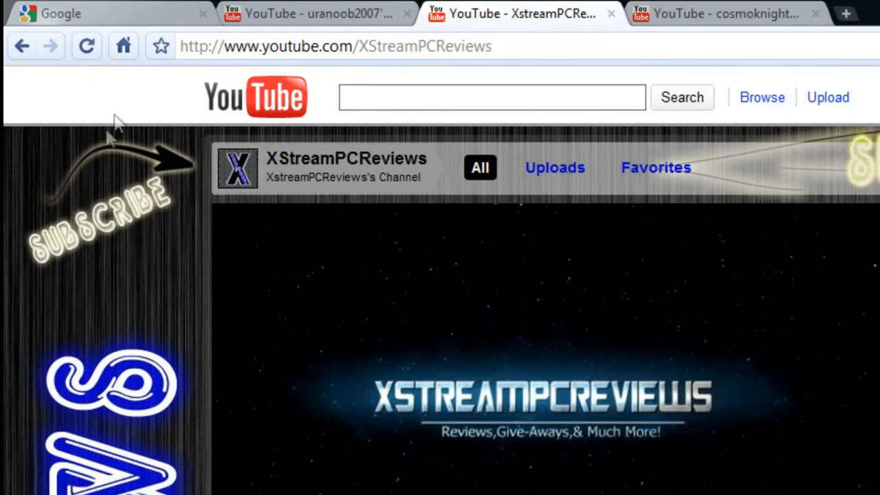
mouse_move(122, 305)
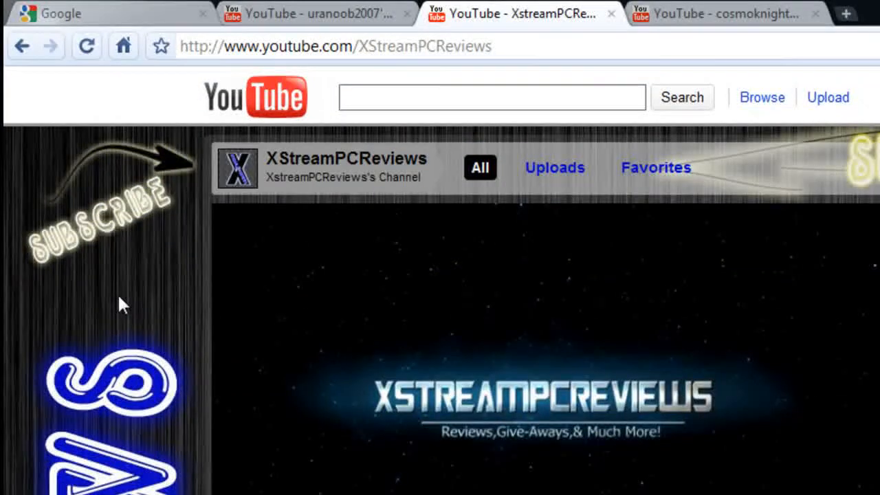
mouse_move(117, 297)
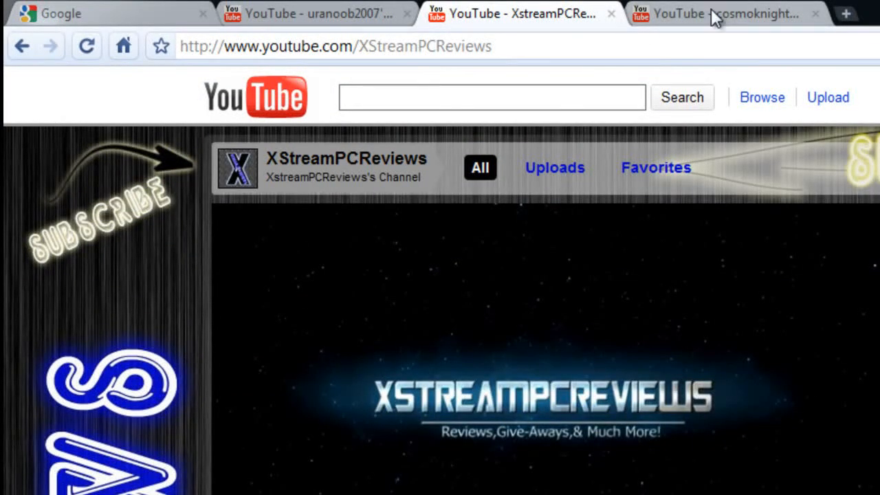
View the cosmoknight74 channel page promoting XStreamPCReviews.
click(715, 13)
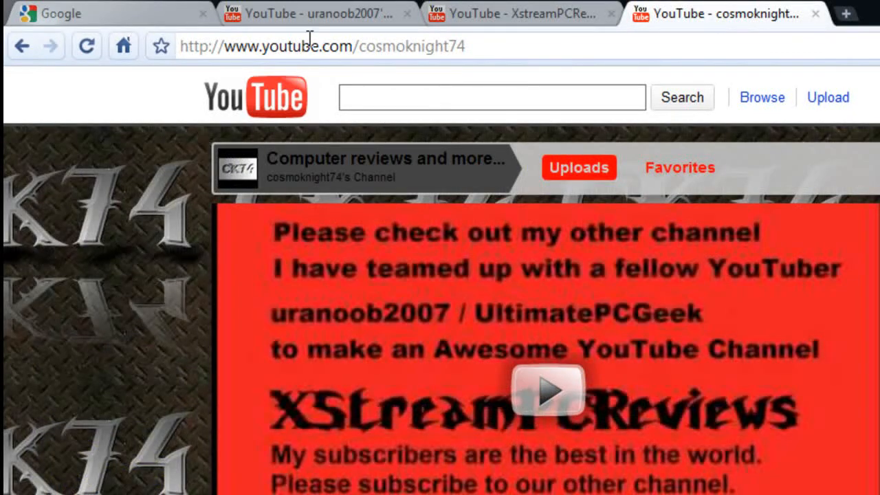
mouse_move(300, 47)
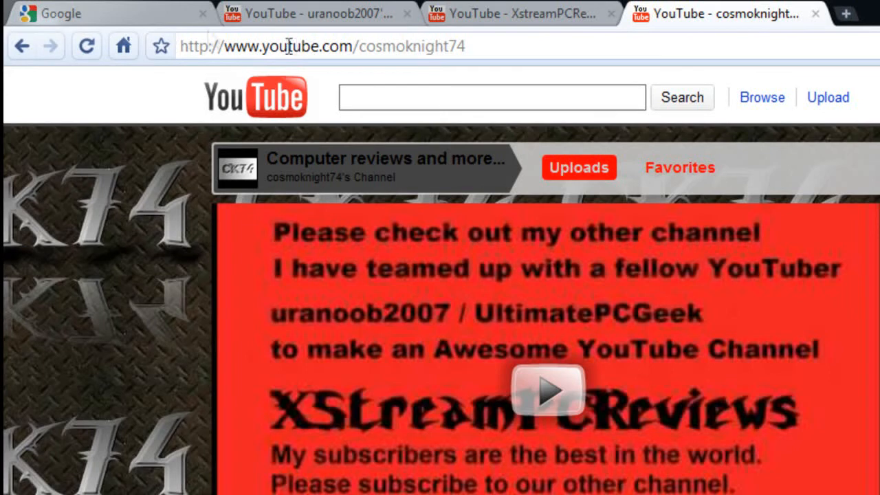
mouse_move(218, 35)
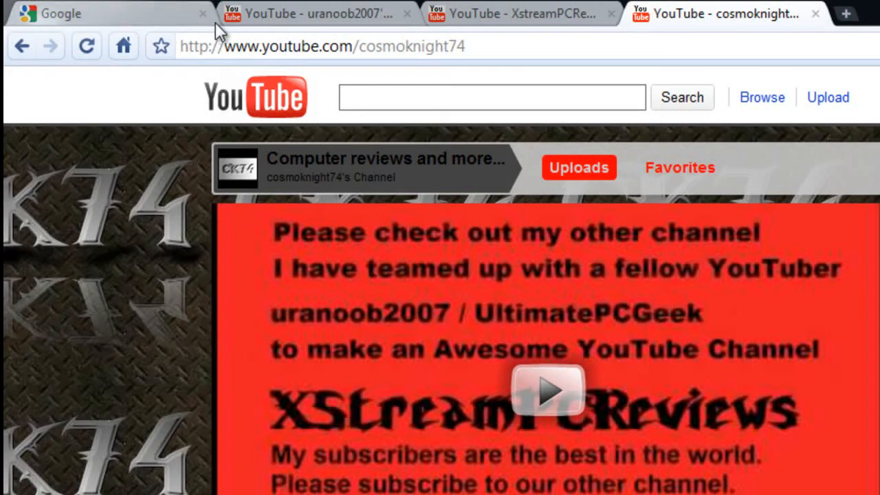